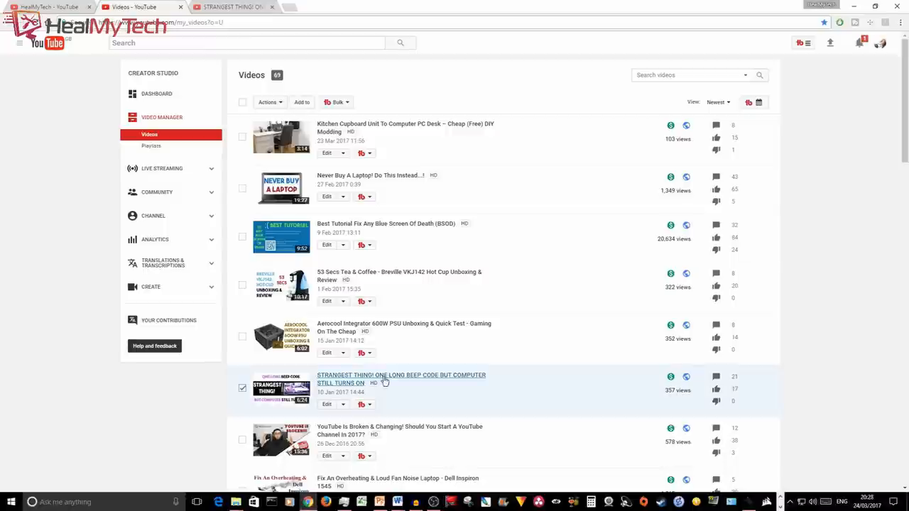
# Step: Open the watch page for the 'STRANGEST THING! ONE LONG BEEP CODE' video
pyautogui.click(400, 378)
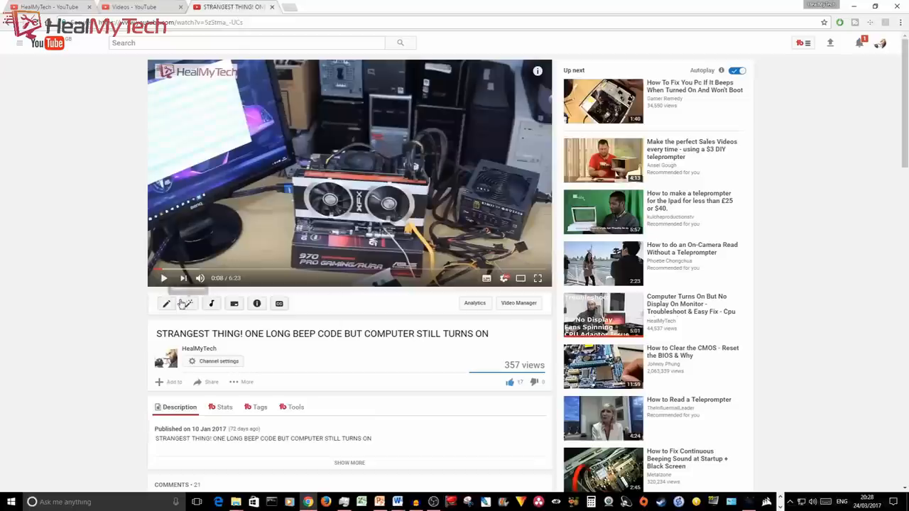
pyautogui.click(163, 277)
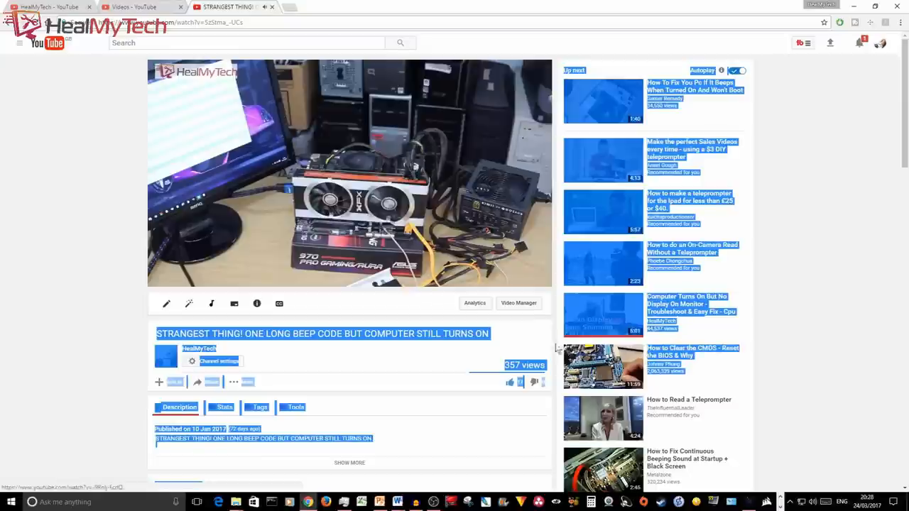
pyautogui.click(349, 173)
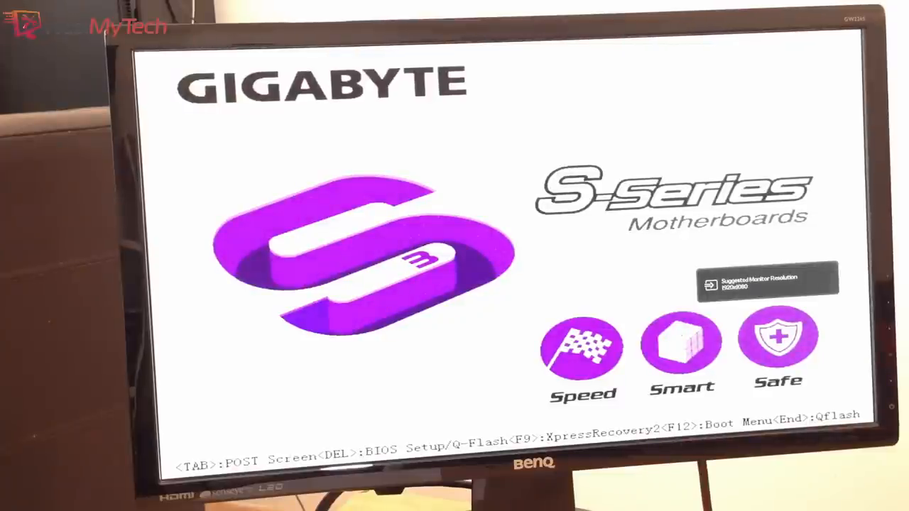
# Step: Enter BIOS setup with DEL and set POWER FAN Fail Warning to Disabled in PC Health Status
pyautogui.press('delete')
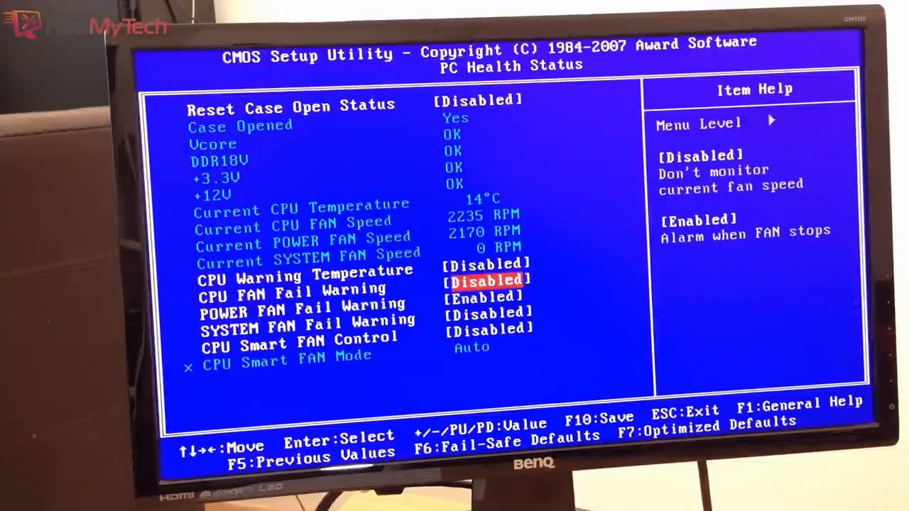
pyautogui.press('down')
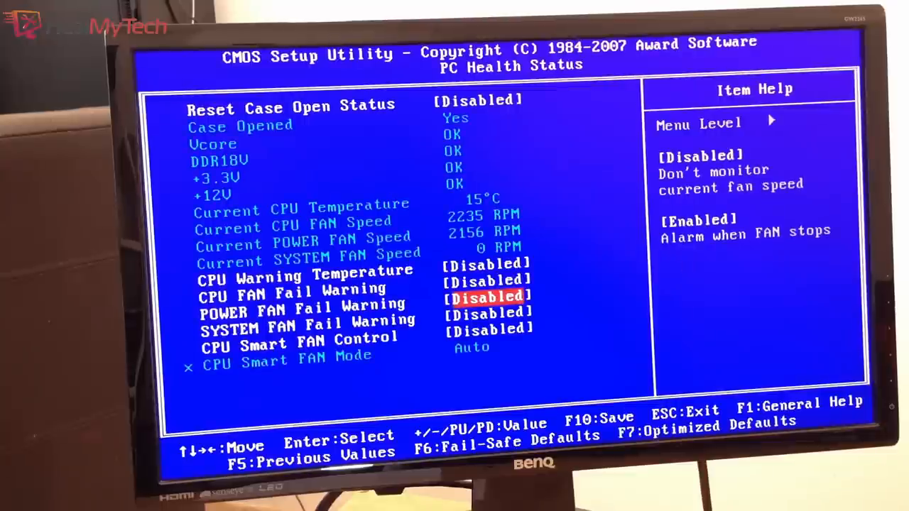
pyautogui.press('f10')
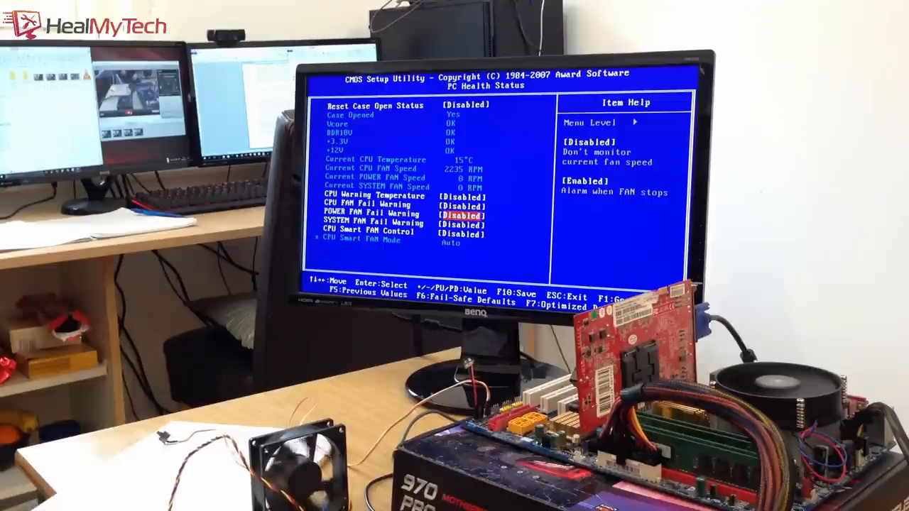
# Step: Answer Y to 'SAVE to CMOS and EXIT' so the PC reboots with the new settings
pyautogui.press('f10')
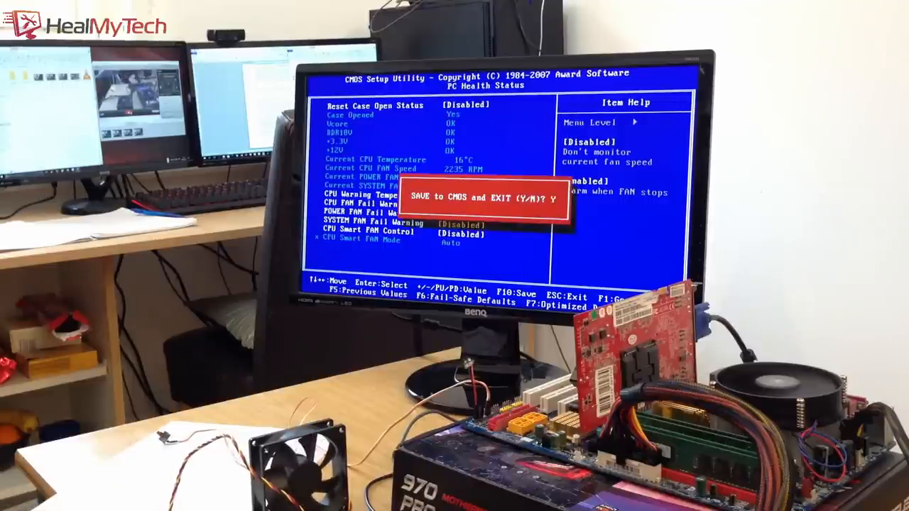
pyautogui.press('y')
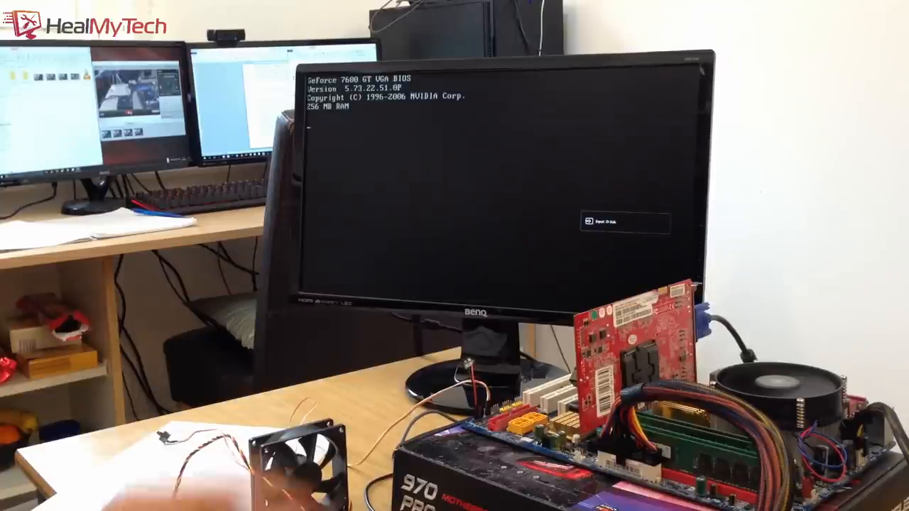